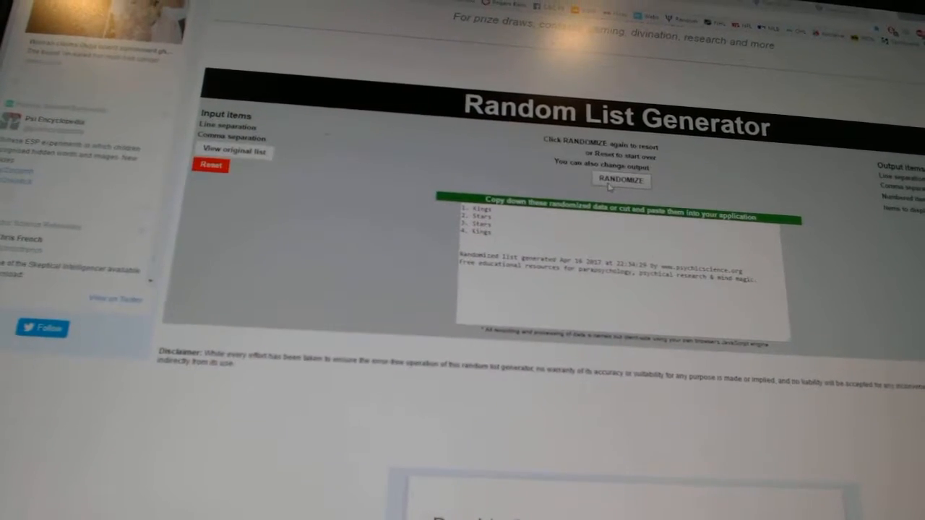
Randomize the team list twice until it reads Oilers, Flames, Oilers
{"action": "left_click", "coordinate": [620, 180]}
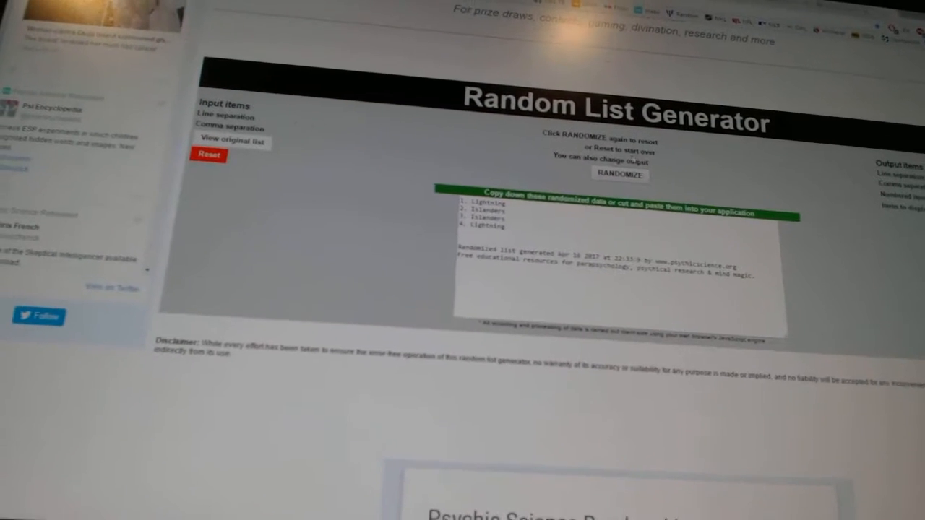
{"action": "left_click", "coordinate": [619, 173]}
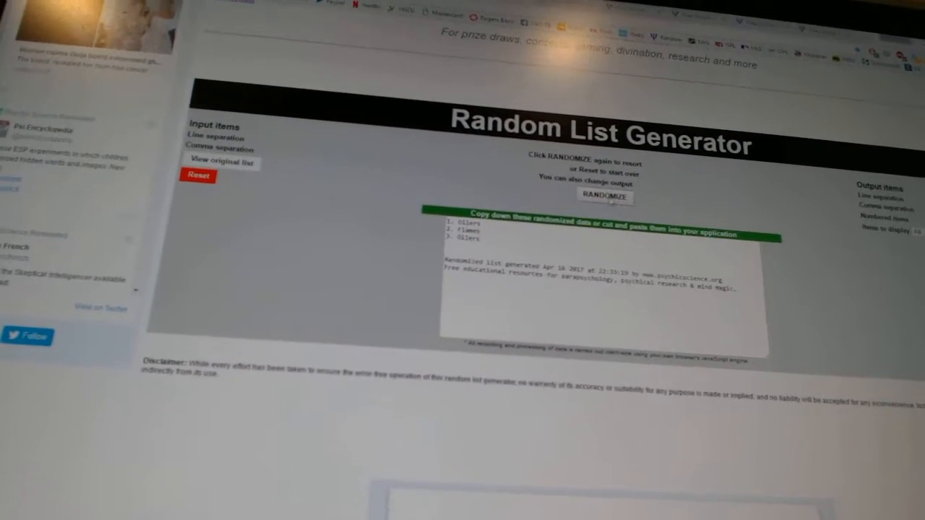
Randomize five more times to reach the four-item Jets, Jets, Canadiens, Canadiens list
{"action": "left_click", "coordinate": [604, 196]}
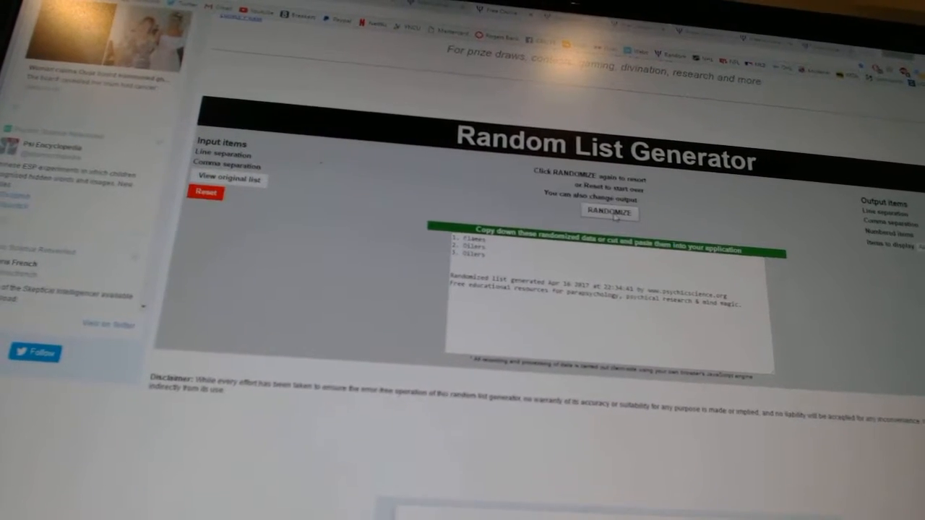
{"action": "left_click", "coordinate": [610, 212]}
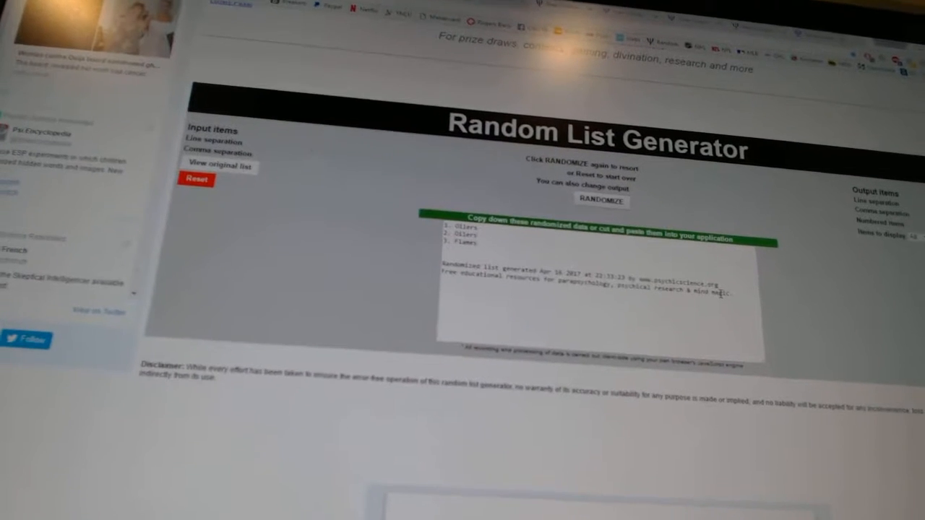
{"action": "left_click", "coordinate": [600, 200]}
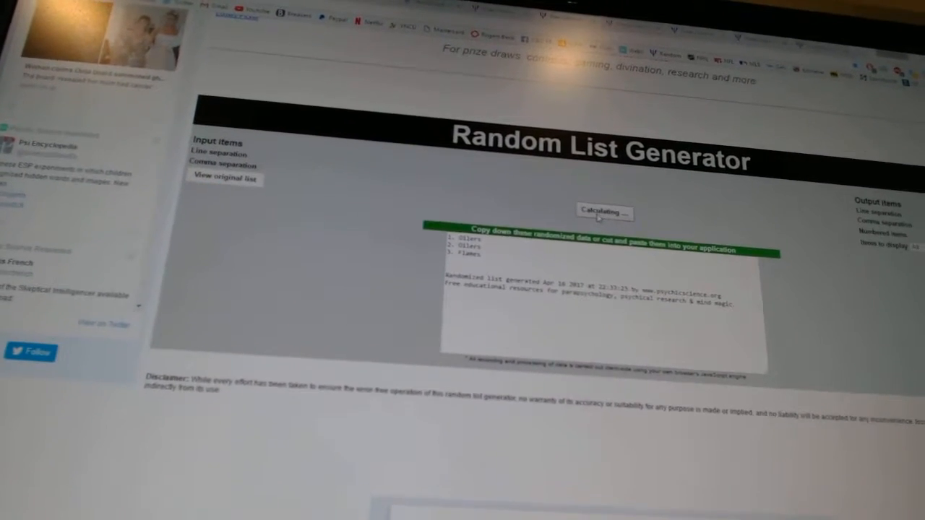
{"action": "left_click", "coordinate": [604, 211]}
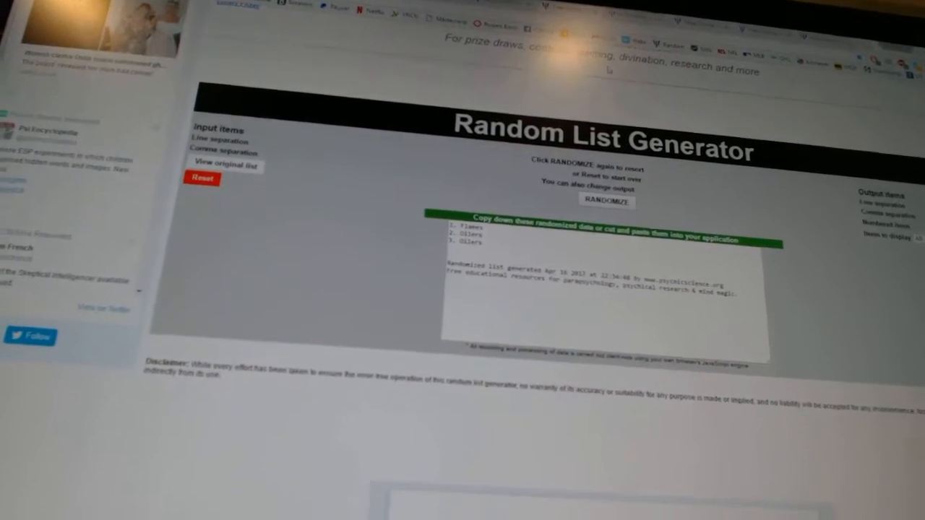
{"action": "left_click", "coordinate": [605, 201]}
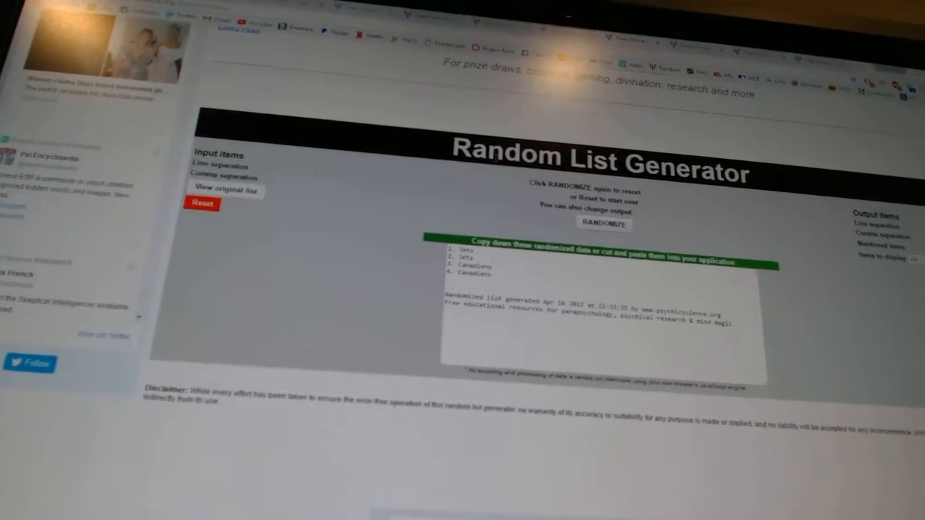
Randomize until the full numbered list of teams paired with (Paid) names appears
{"action": "left_click", "coordinate": [604, 224]}
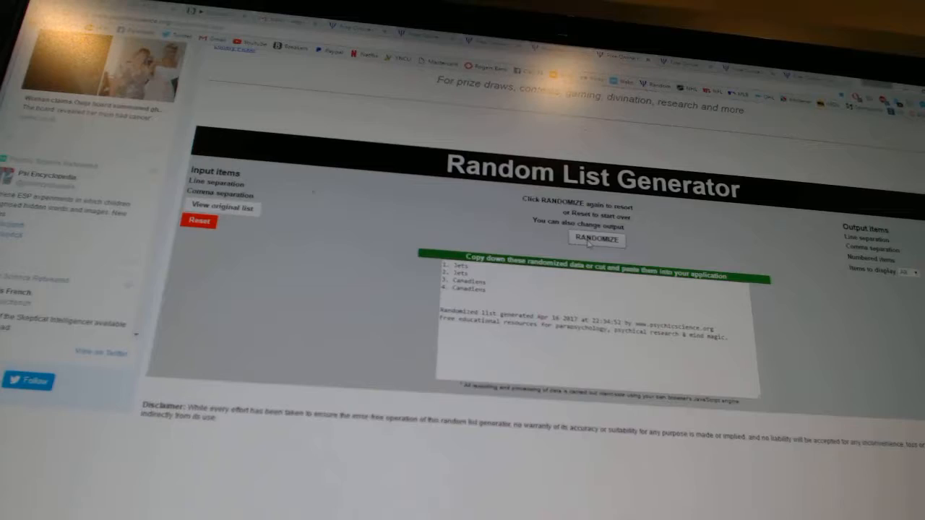
{"action": "left_click", "coordinate": [594, 239]}
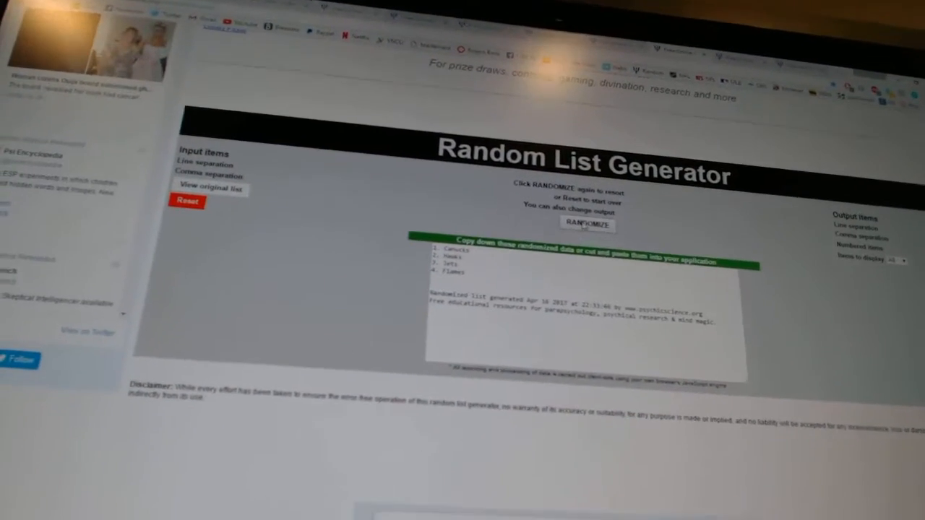
{"action": "left_click", "coordinate": [587, 224]}
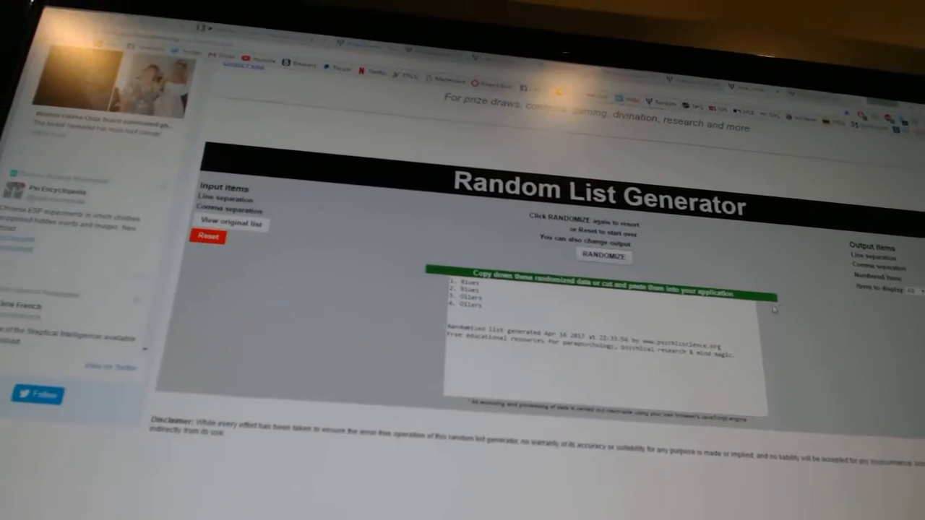
{"action": "left_click", "coordinate": [603, 255]}
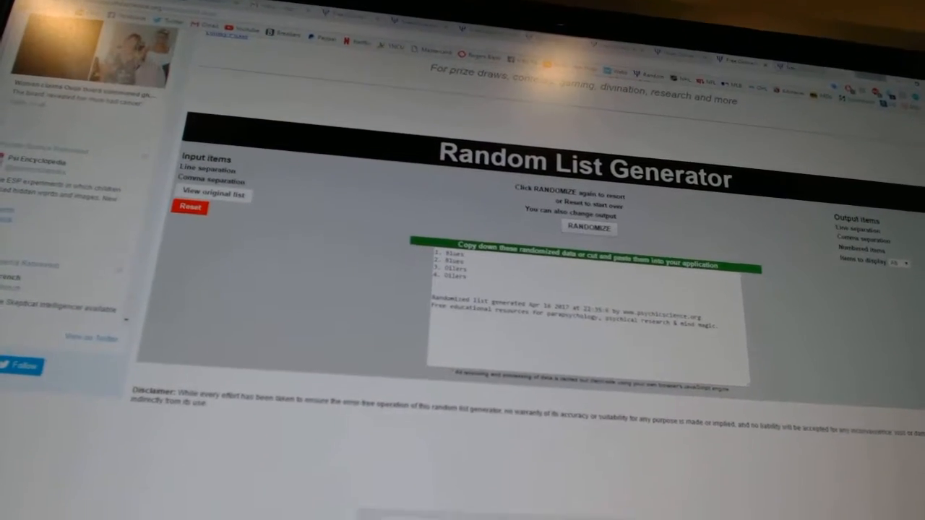
{"action": "left_click", "coordinate": [588, 227]}
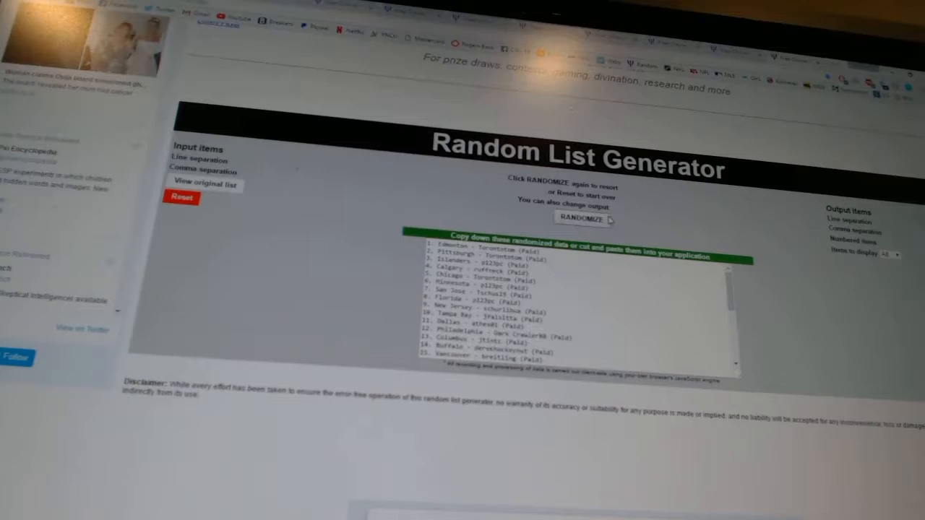
Reshuffle the order of the paid team-name entries twice more
{"action": "left_click", "coordinate": [586, 220]}
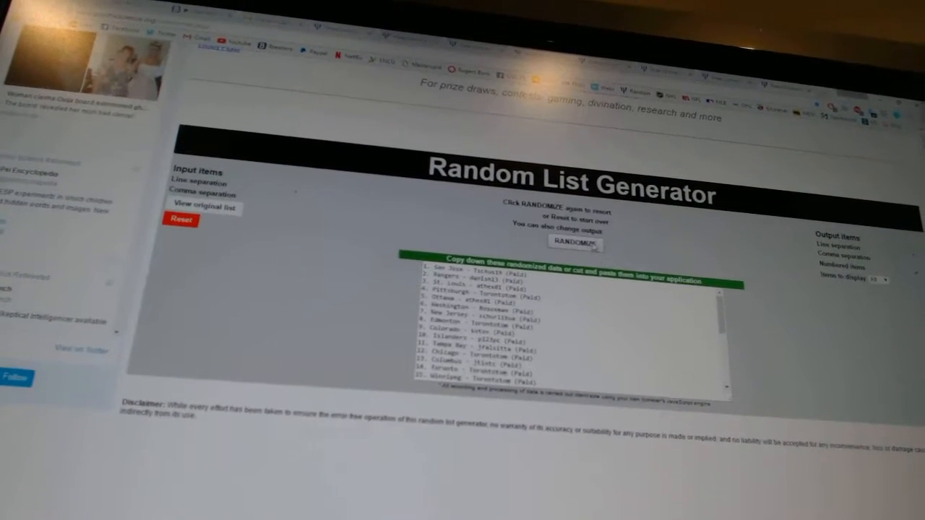
{"action": "left_click", "coordinate": [576, 244]}
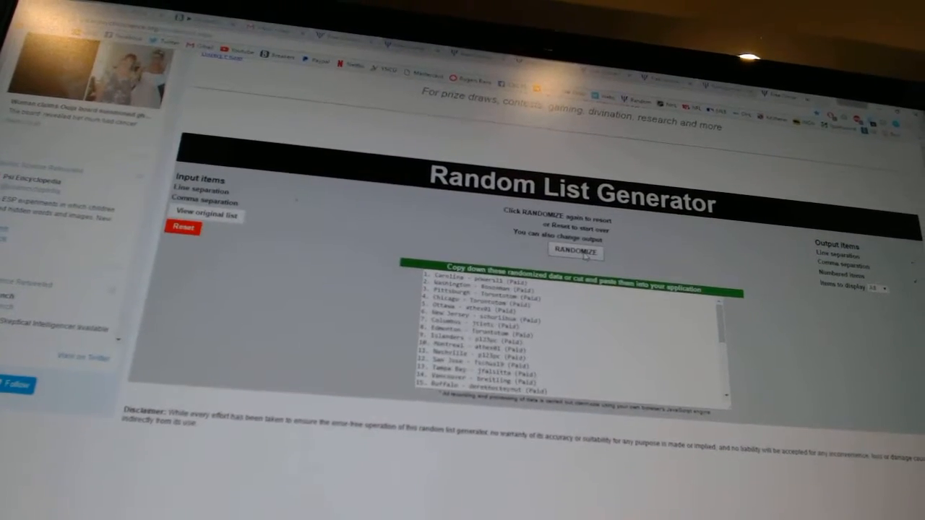